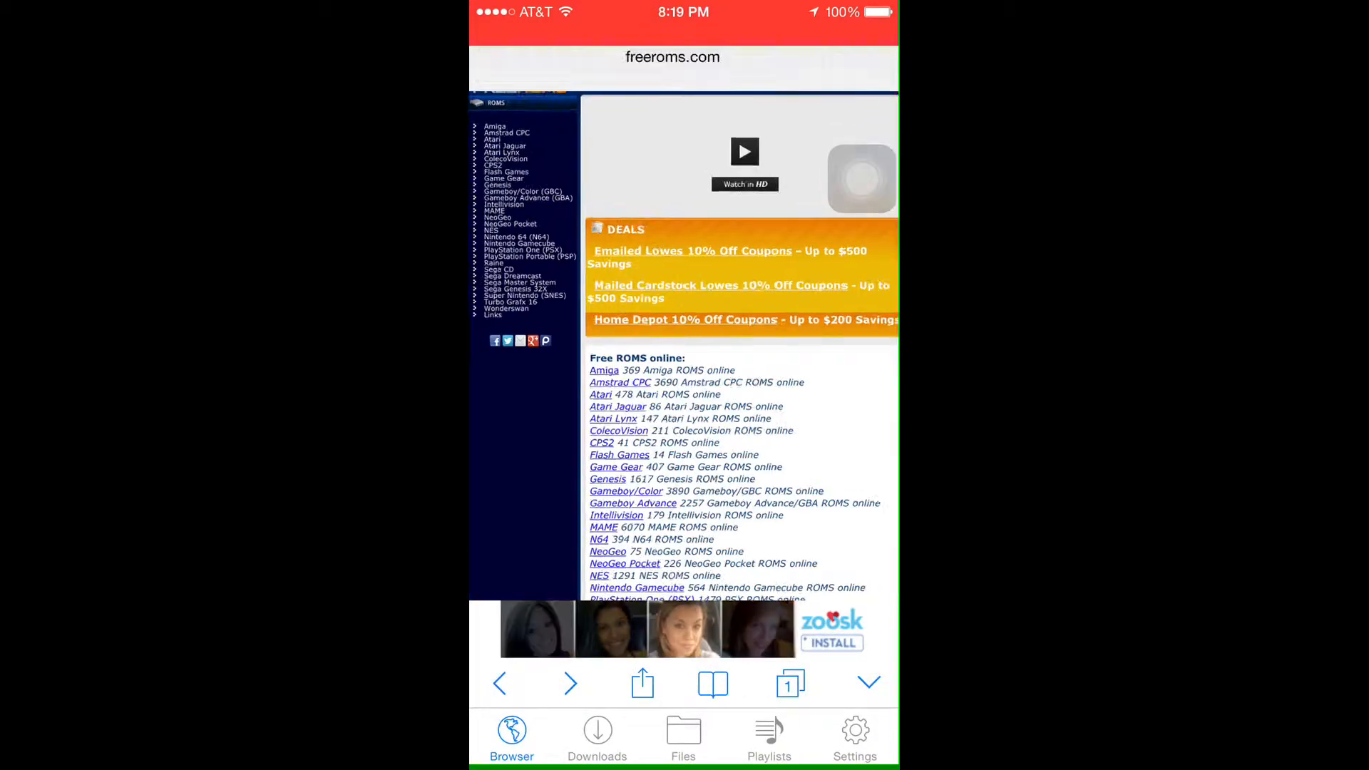
- Scroll the freeroms.com console list toward PlayStation Portable
scroll("down", 3)
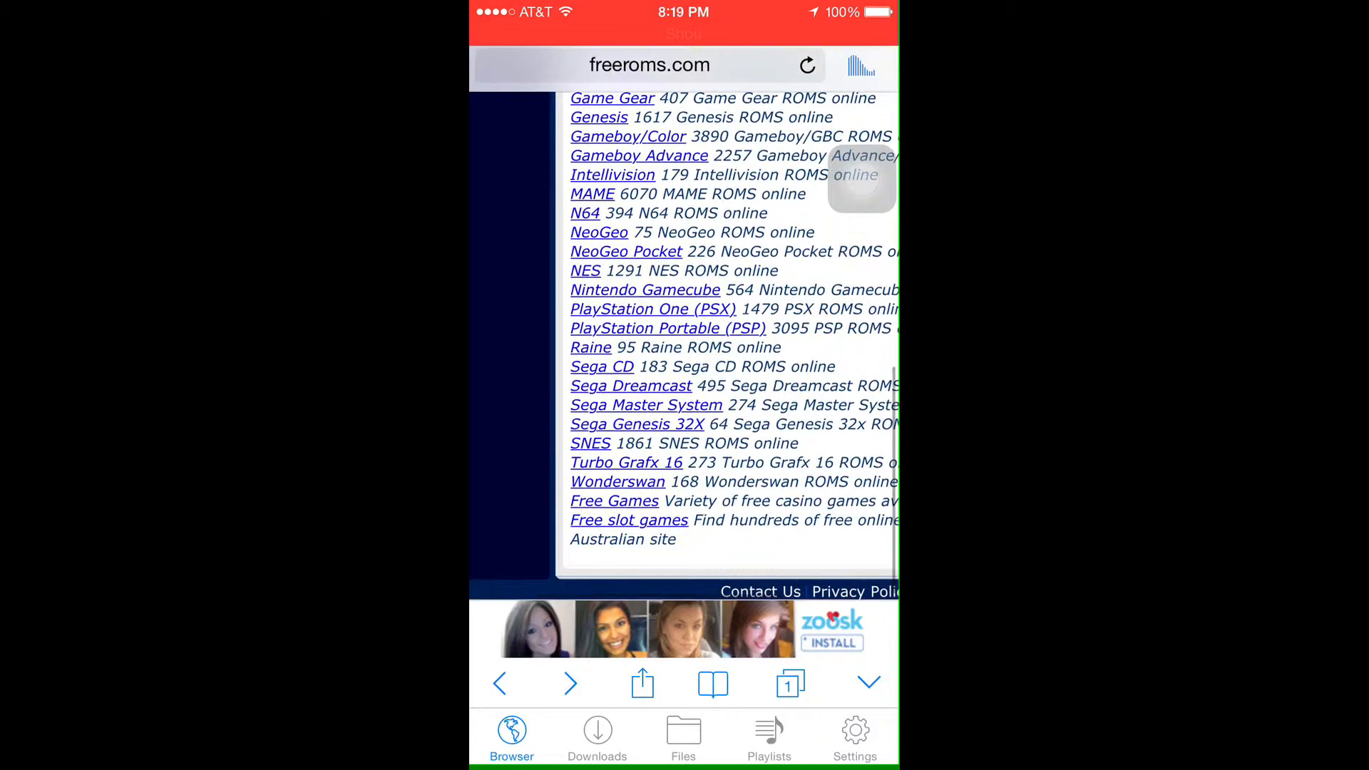
scroll("down", 3)
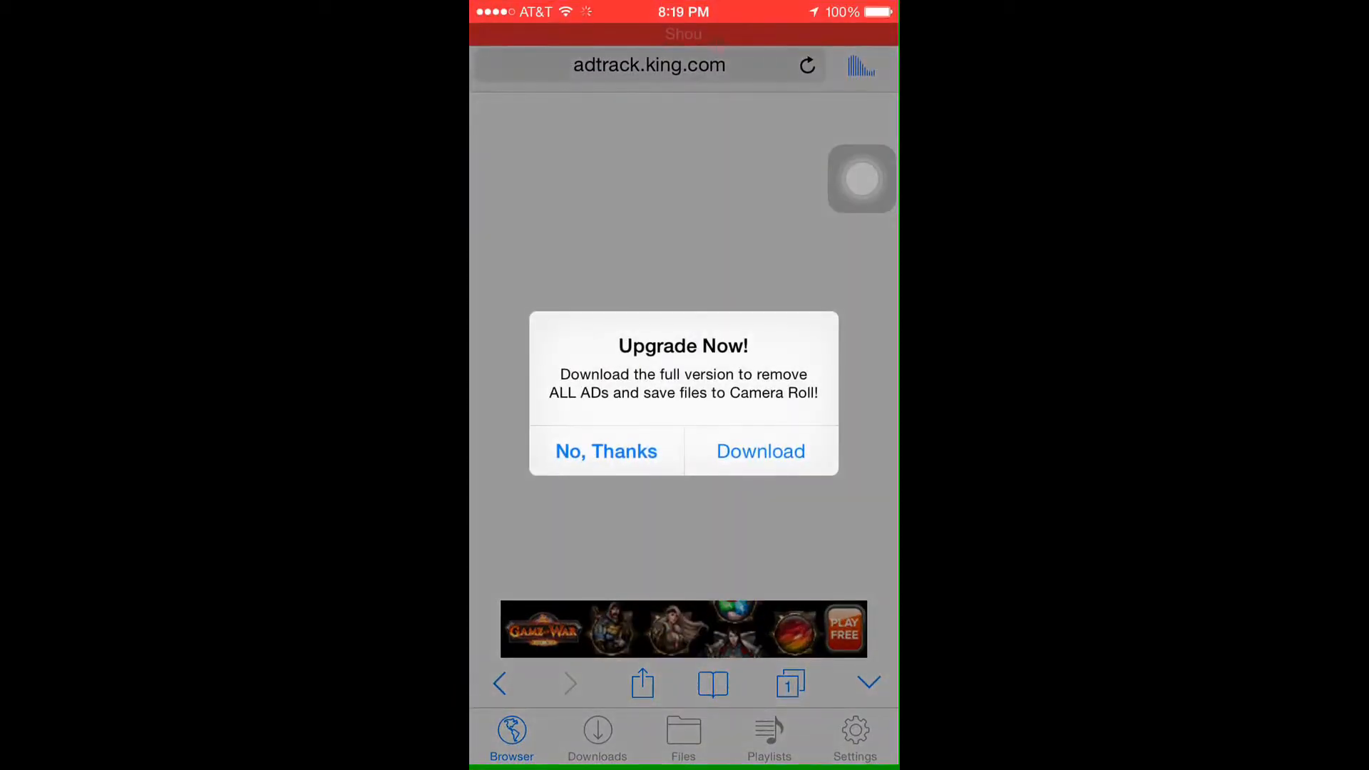
- Dismiss the upgrade prompt and open Metal Gear Solid - Peace Walker from the PSP list
left_click(606, 452)
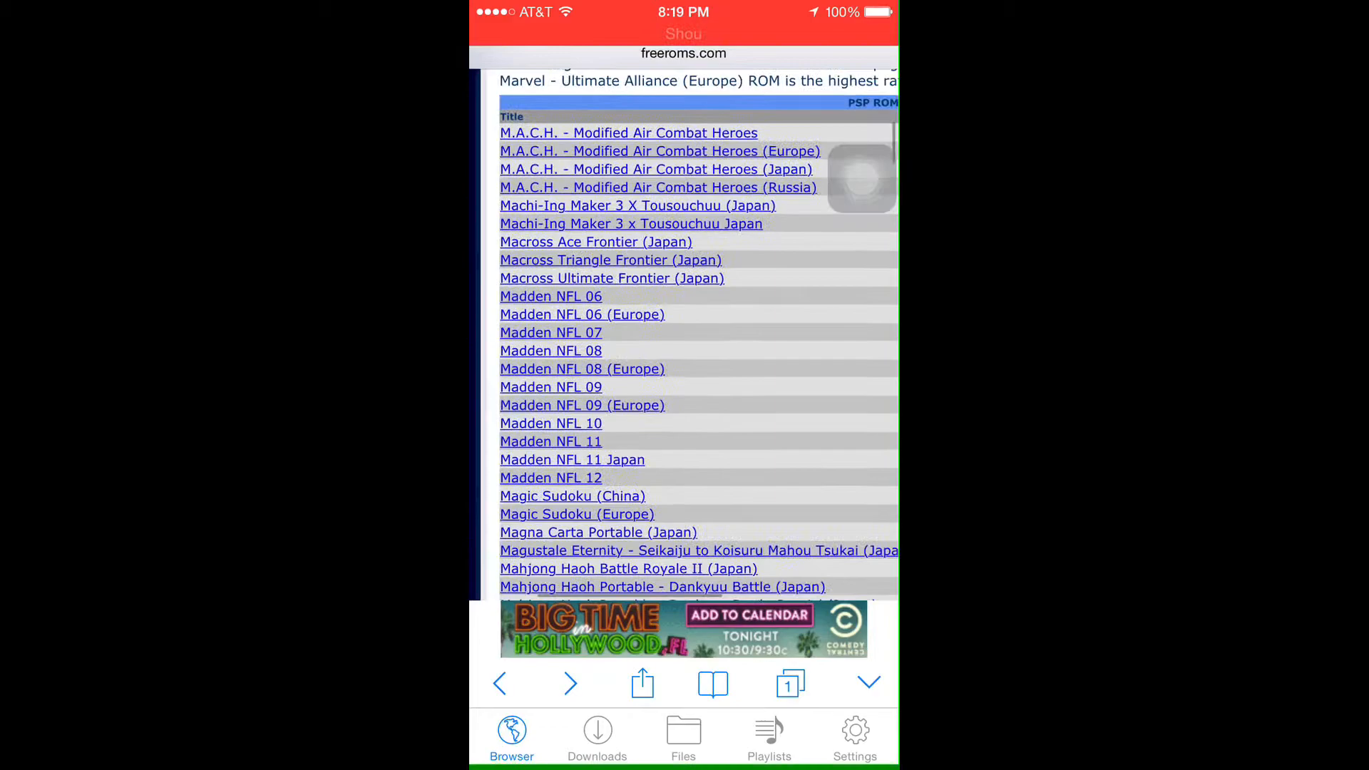
scroll("down", 3)
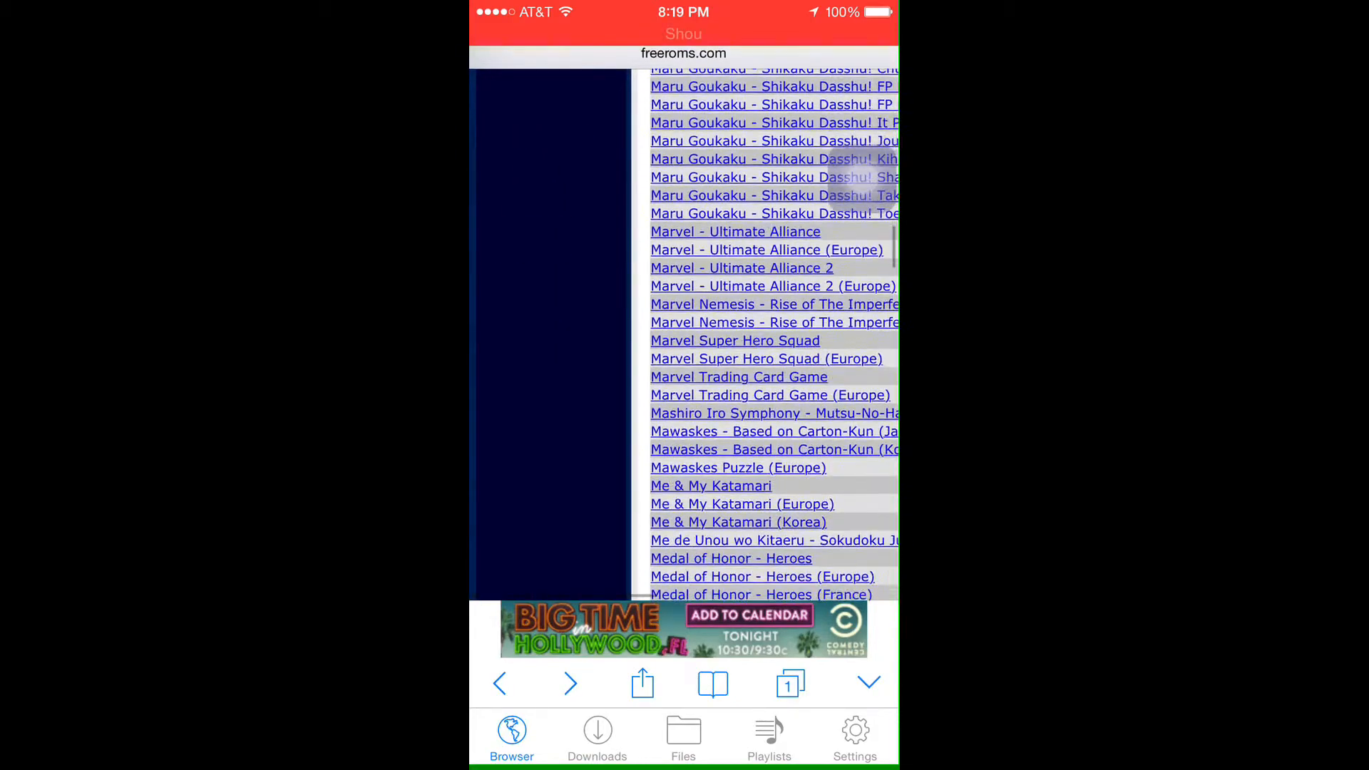
scroll("down", 3)
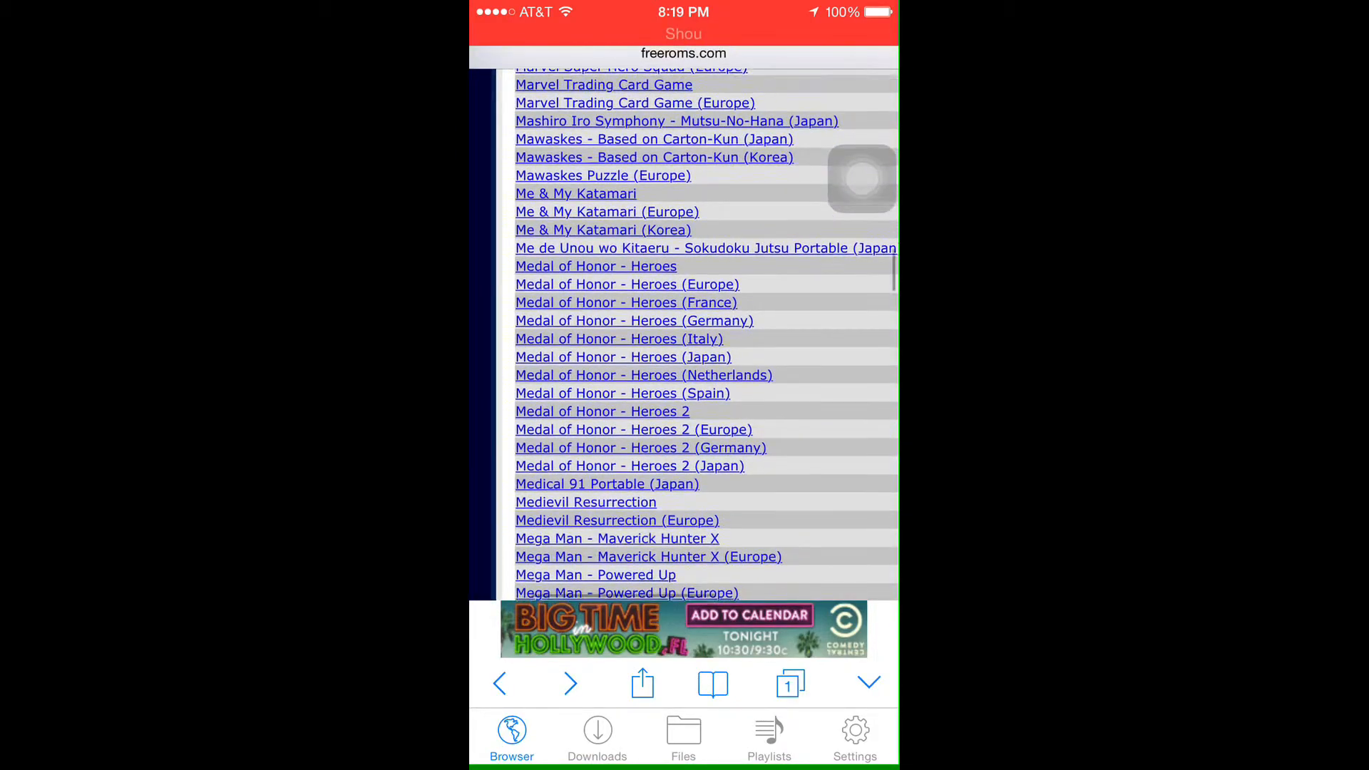
scroll("down", 3)
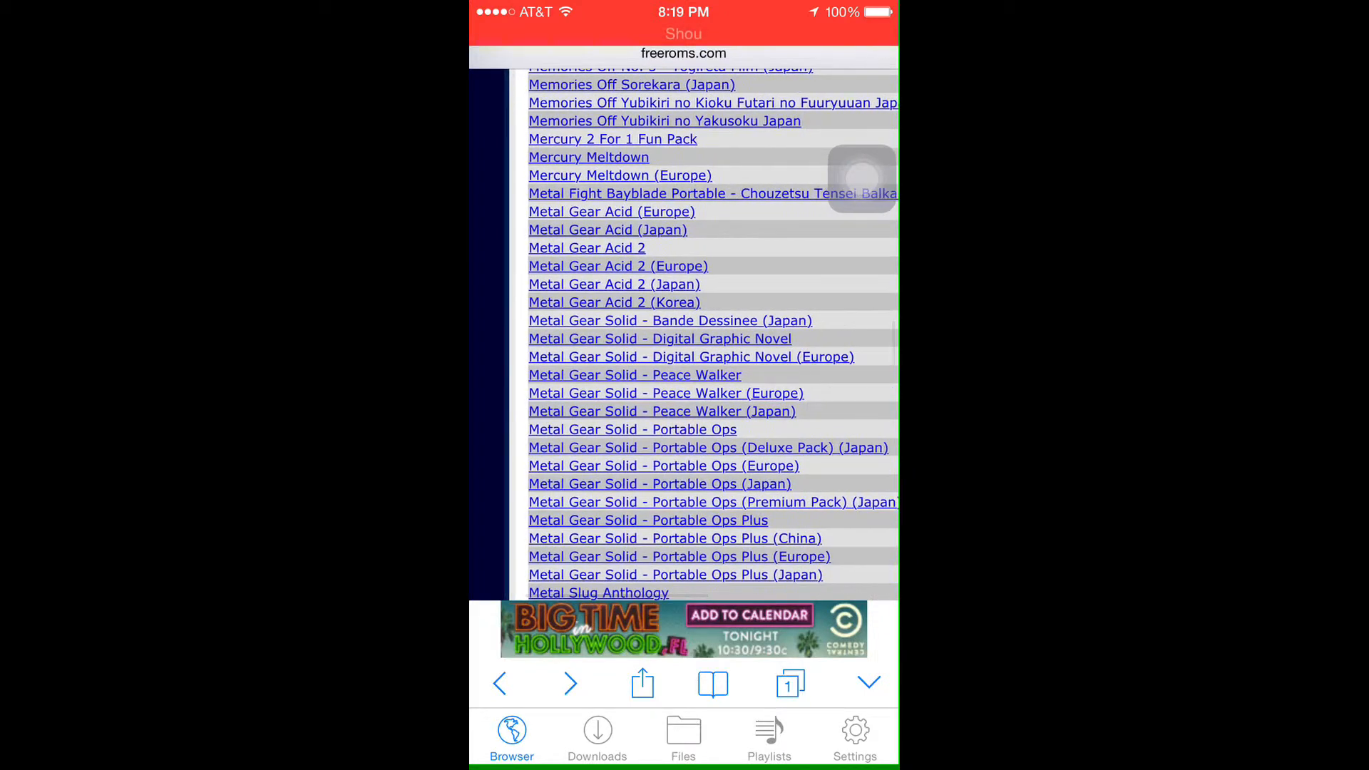
left_click(634, 374)
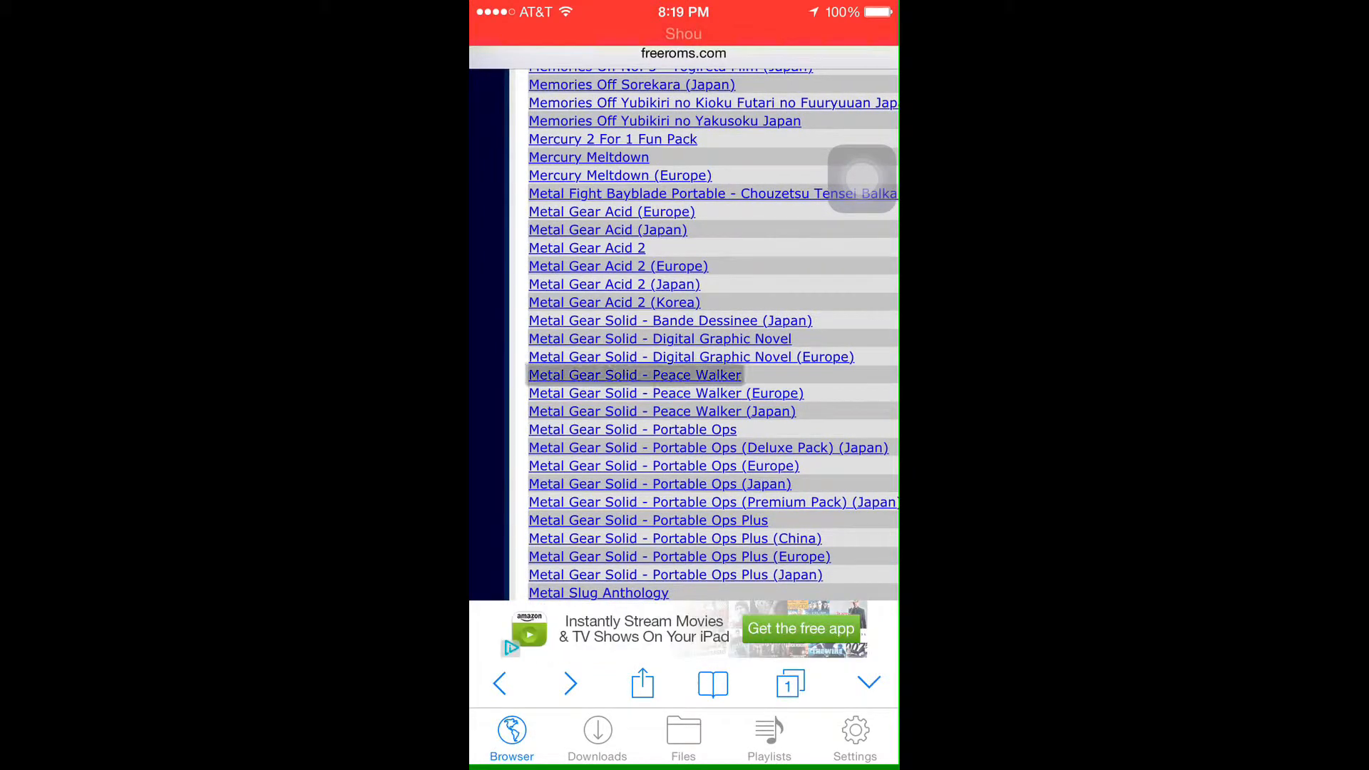
- Reopen the Peace Walker page, declining four Upgrade Now alerts with No, Thanks
left_click(634, 374)
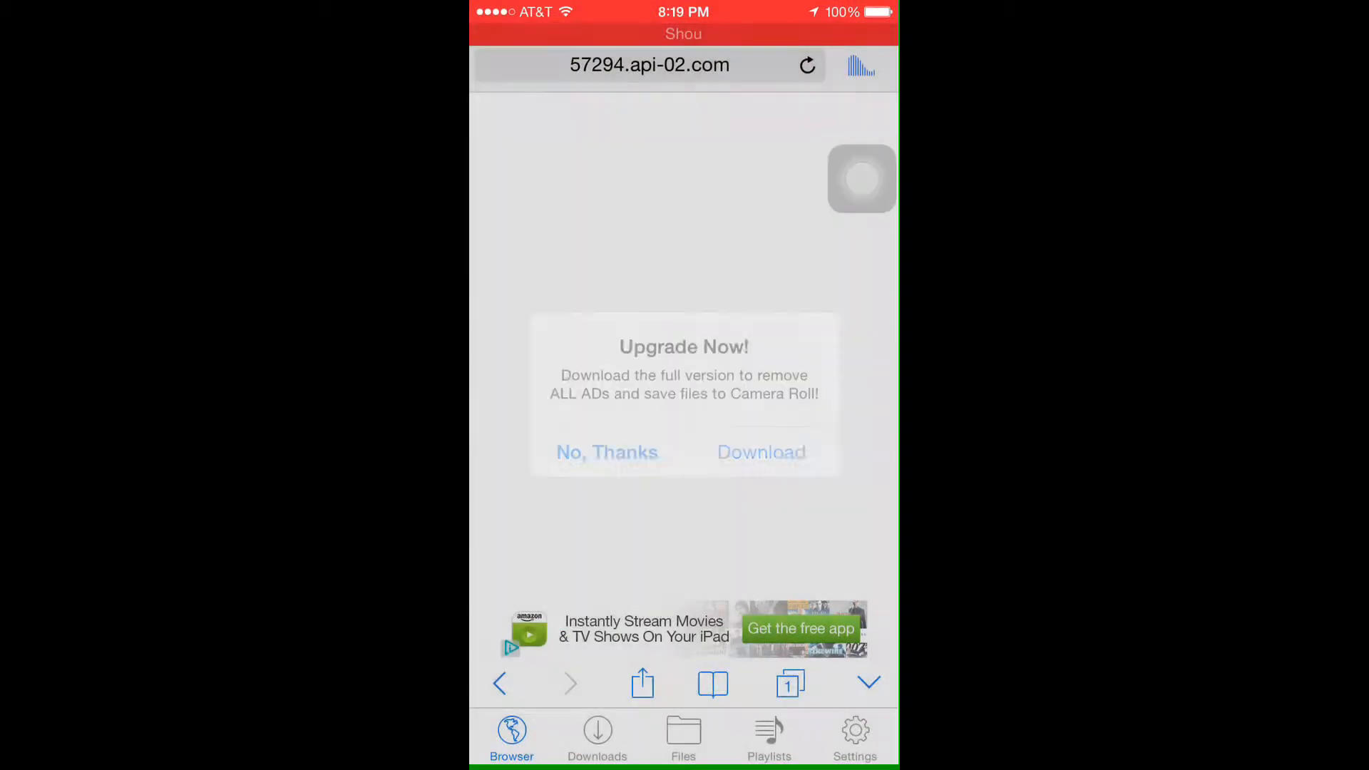
left_click(607, 451)
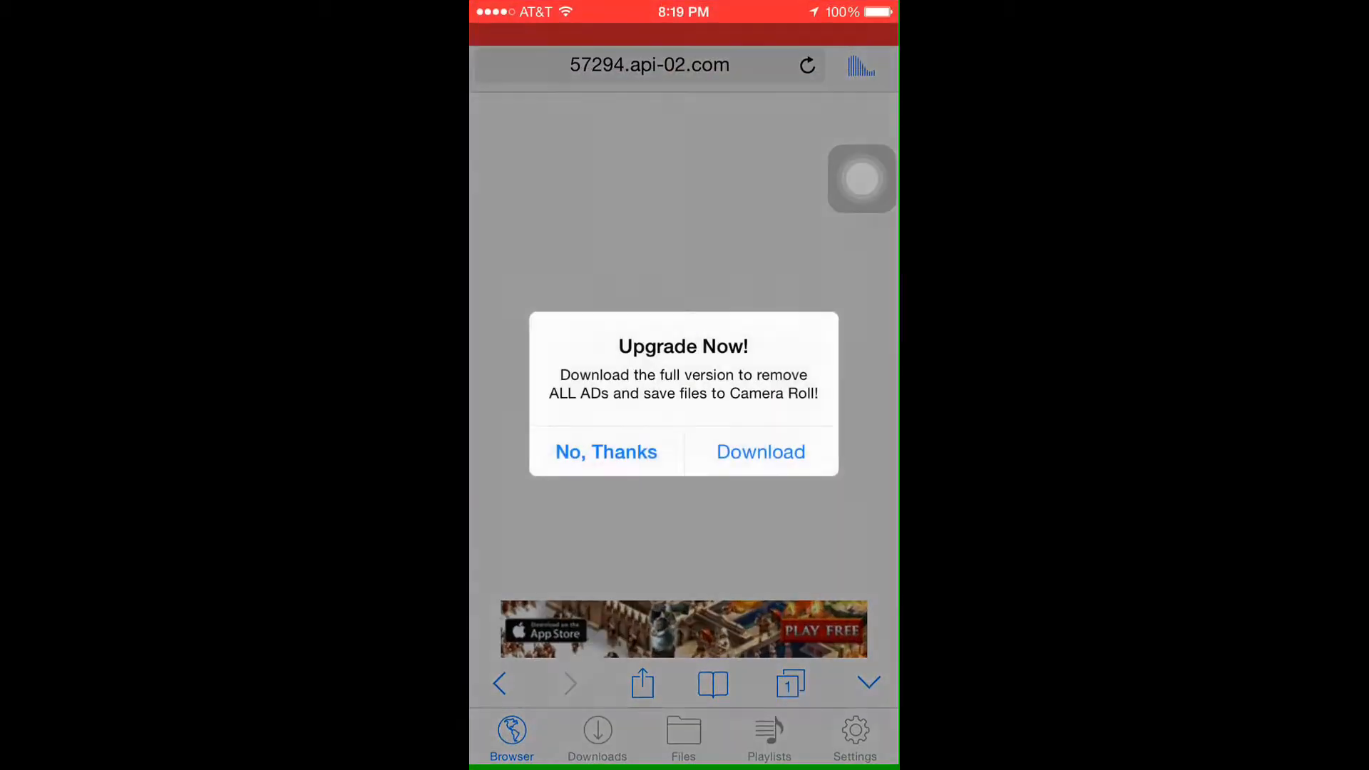
left_click(605, 451)
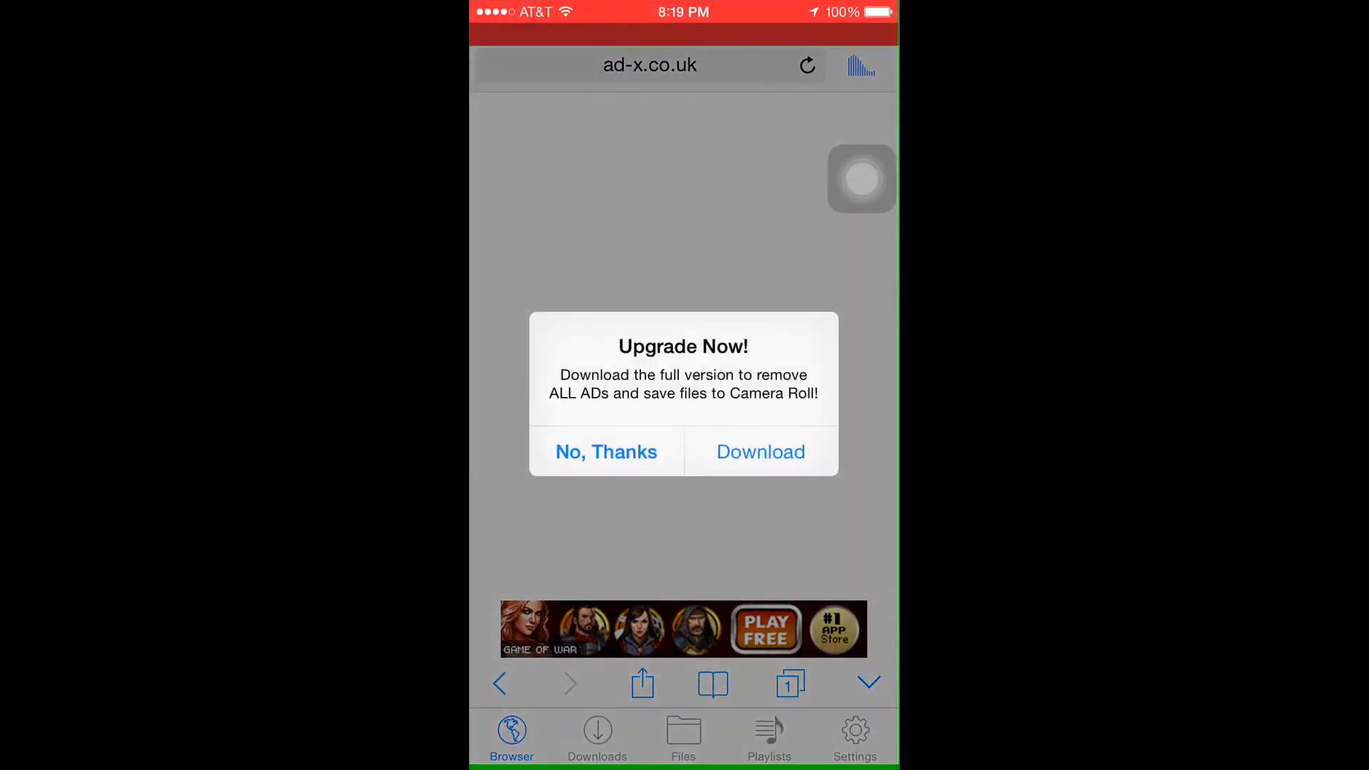
left_click(606, 452)
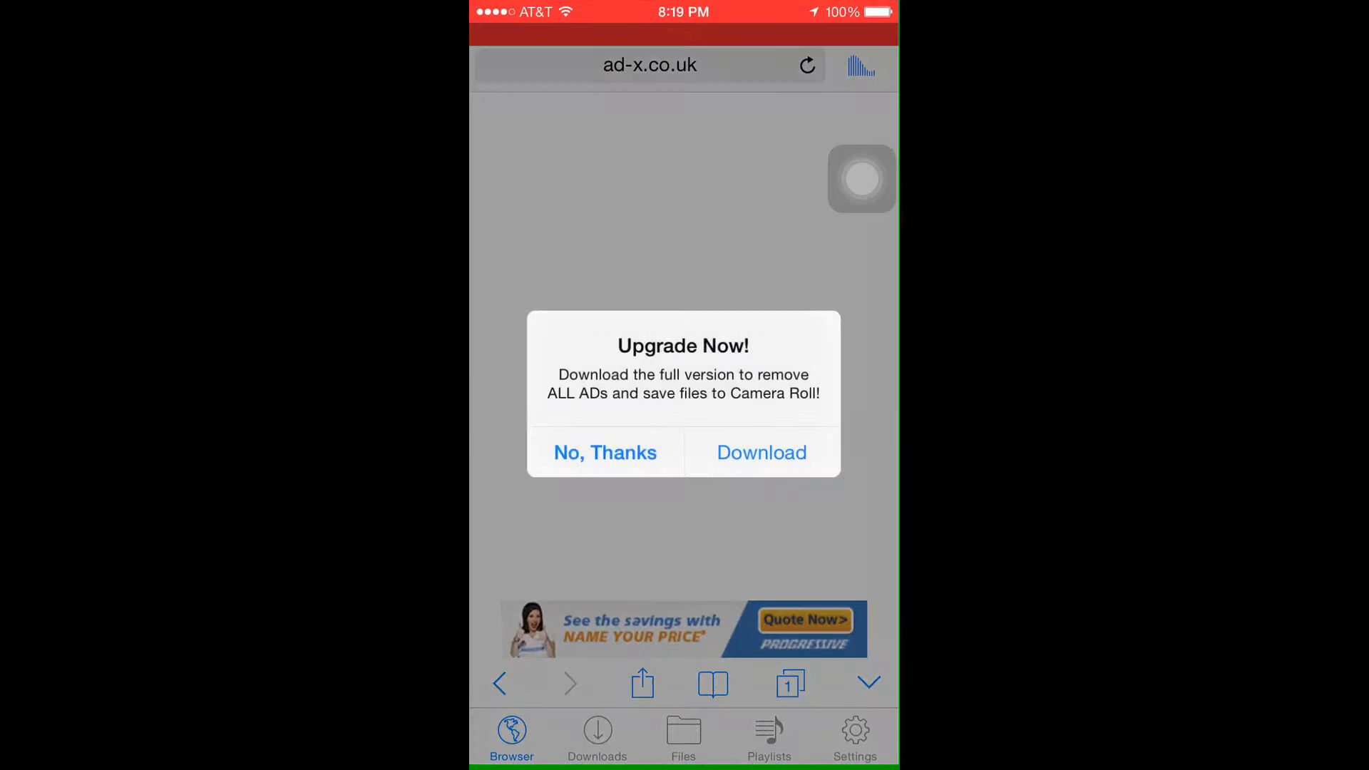
left_click(604, 452)
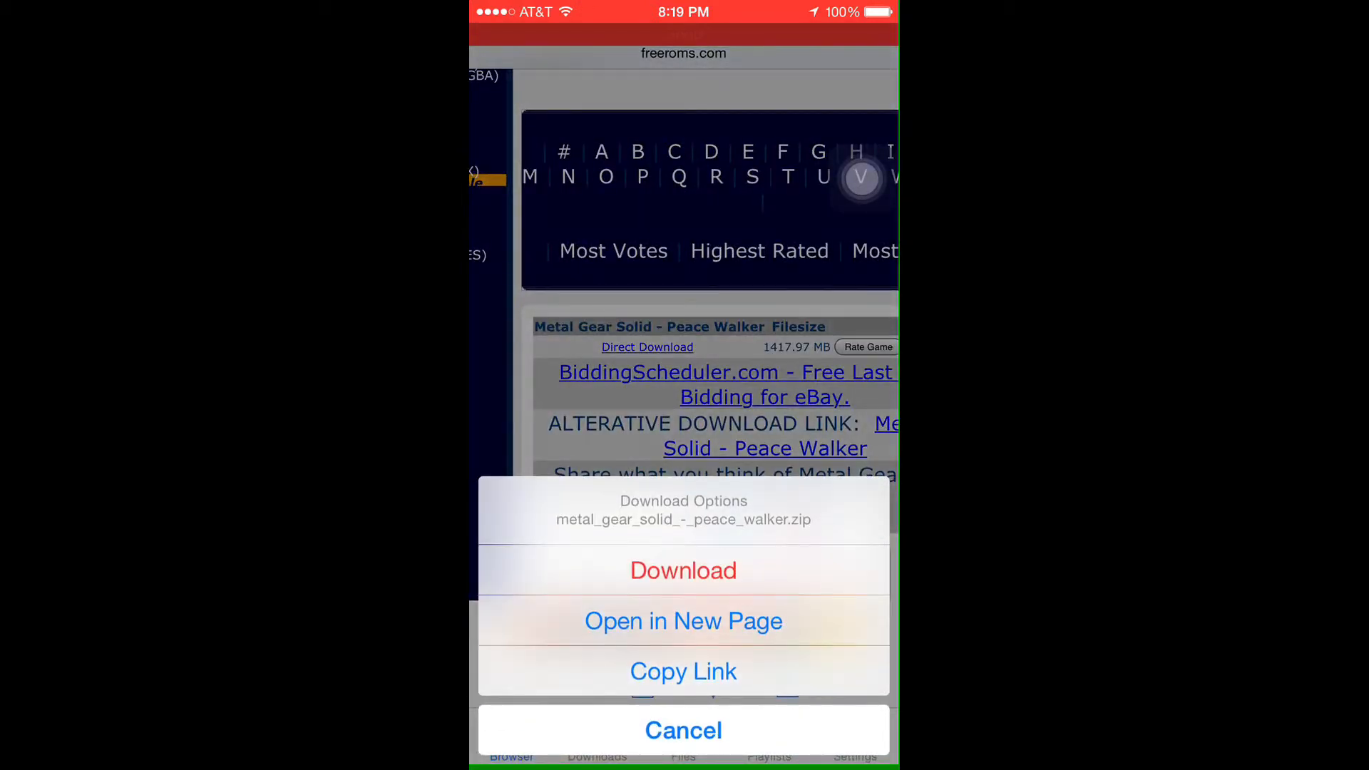
- Download metal_gear_solid_-_peace_walker.zip and check its progress in the Downloads tab
left_click(683, 621)
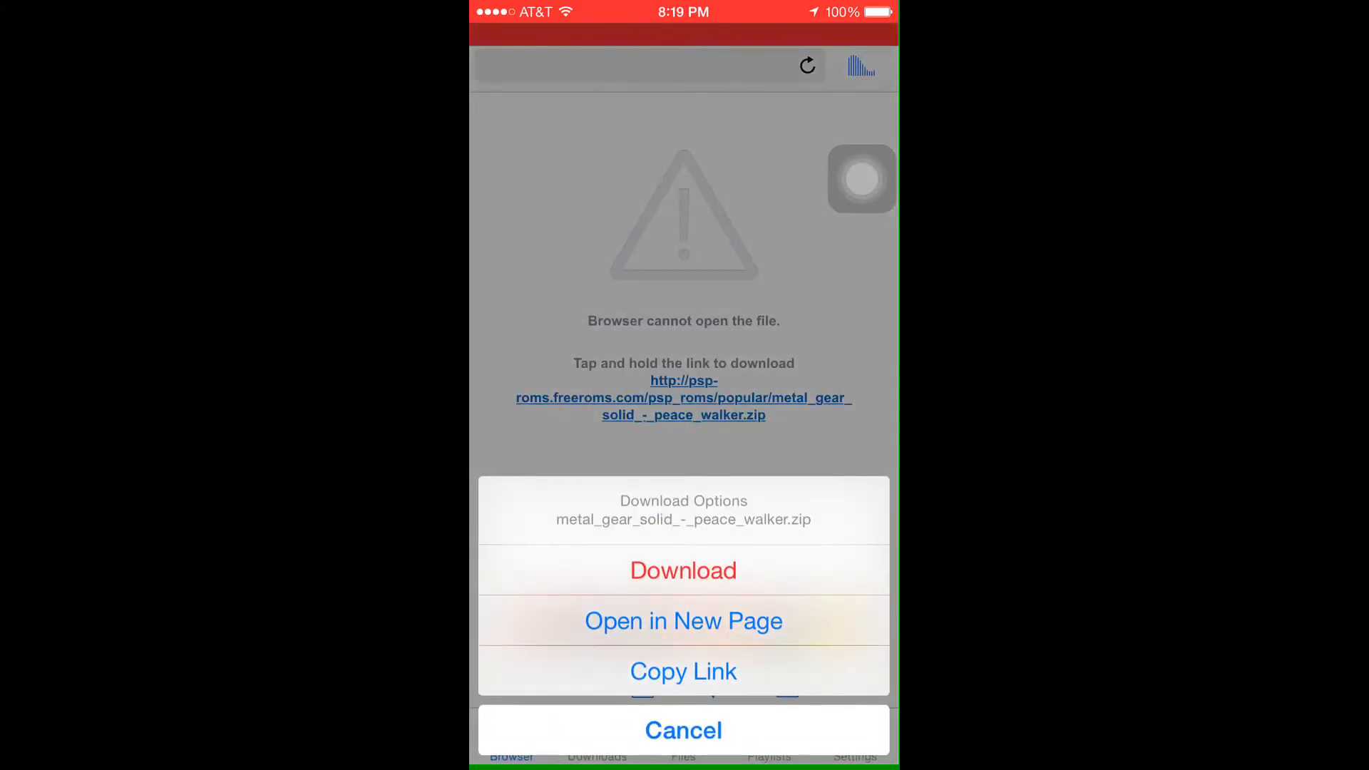
left_click(684, 730)
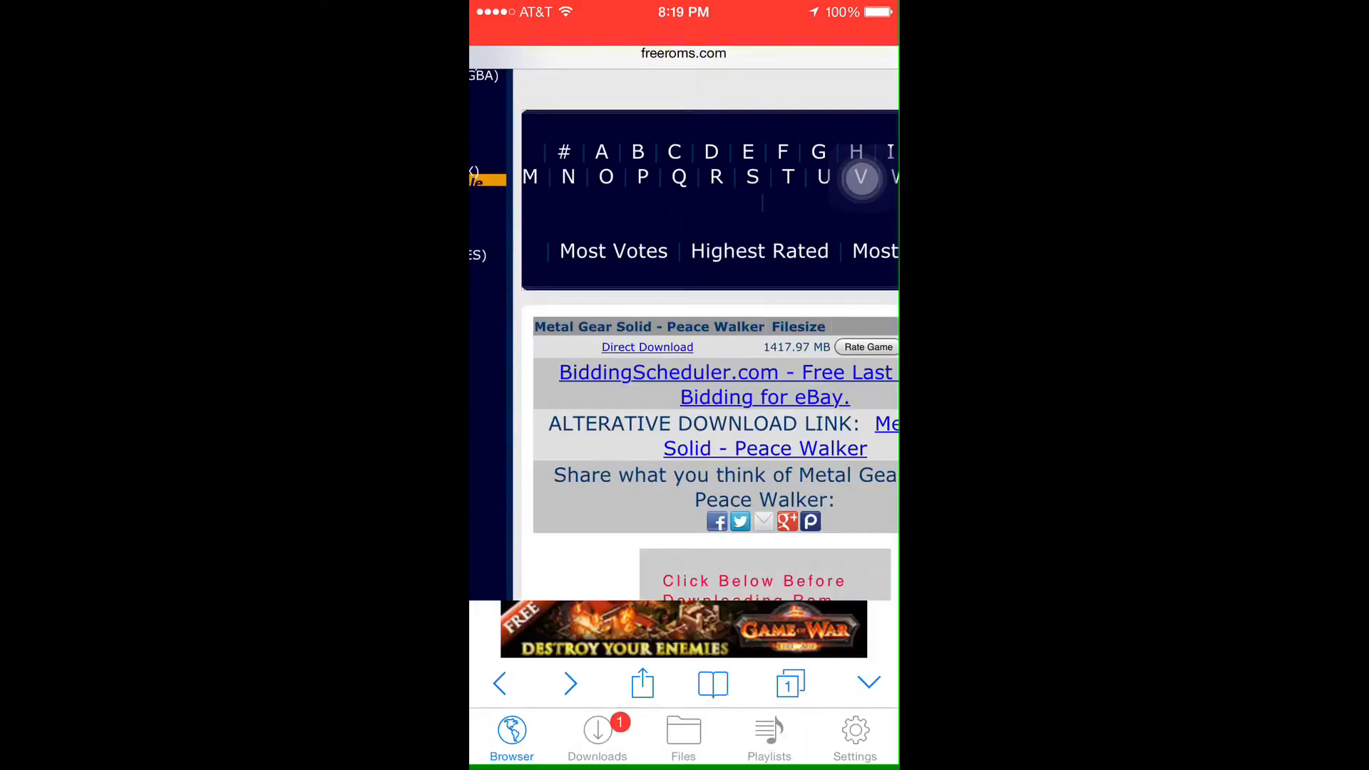
left_click(597, 733)
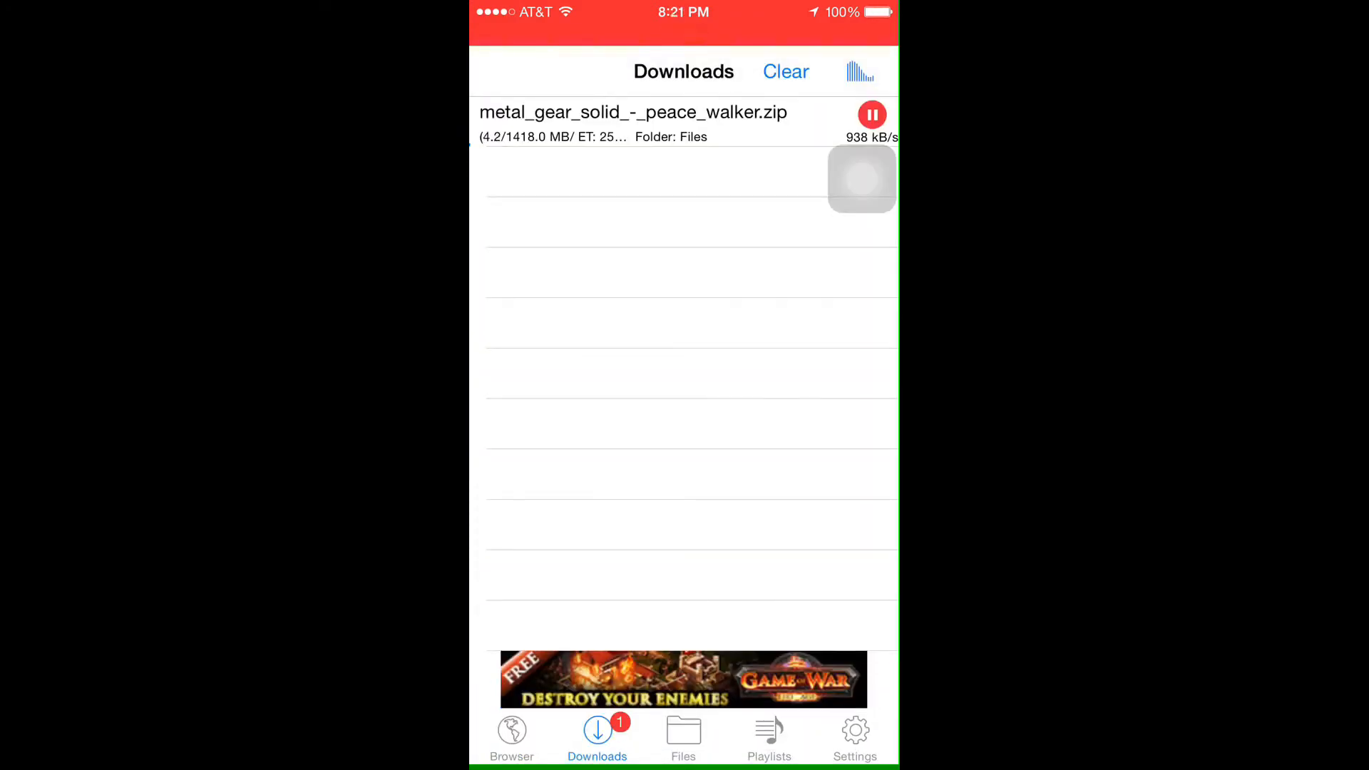